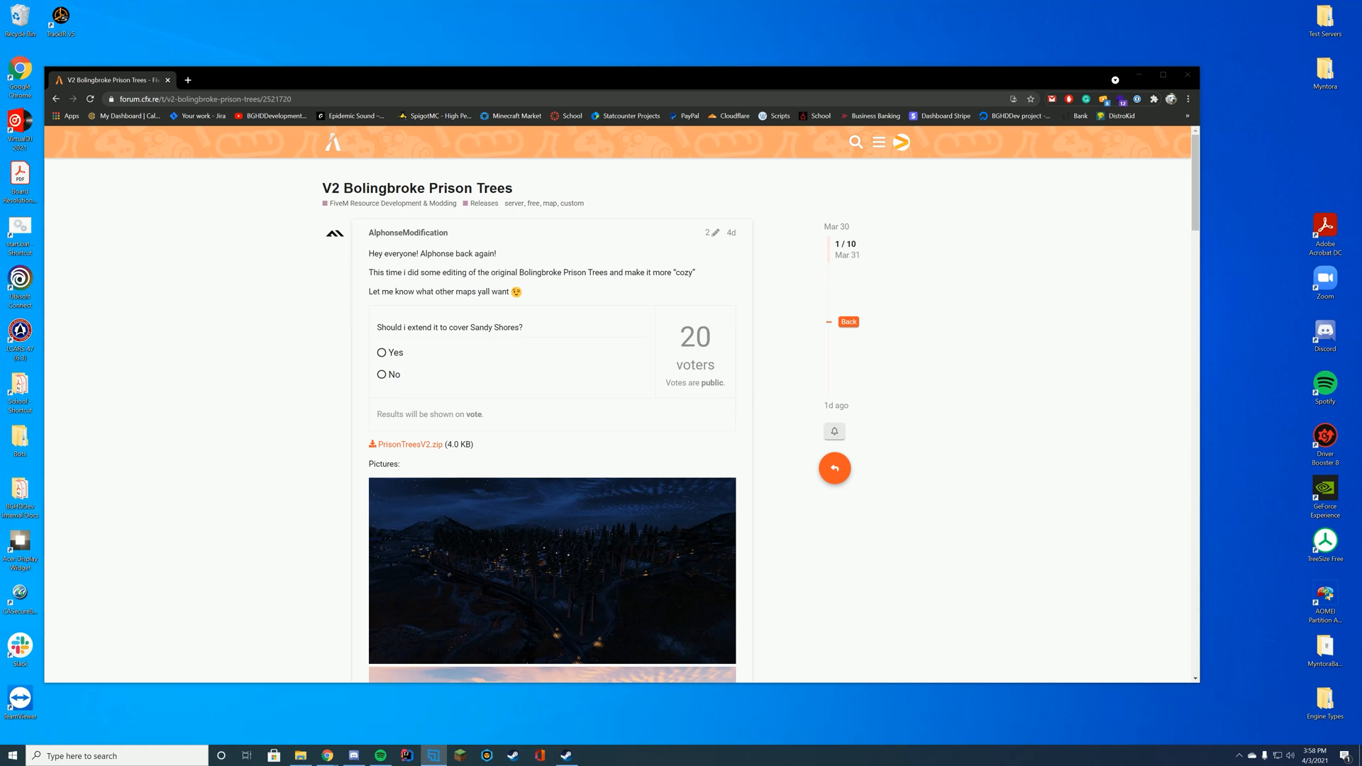
- Open the downloaded PrisonTreesV2.zip in WinRAR and select its PrisonTreesV2 folder for extraction
{"action": "scroll", "scroll_direction": "down", "scroll_amount": 3}
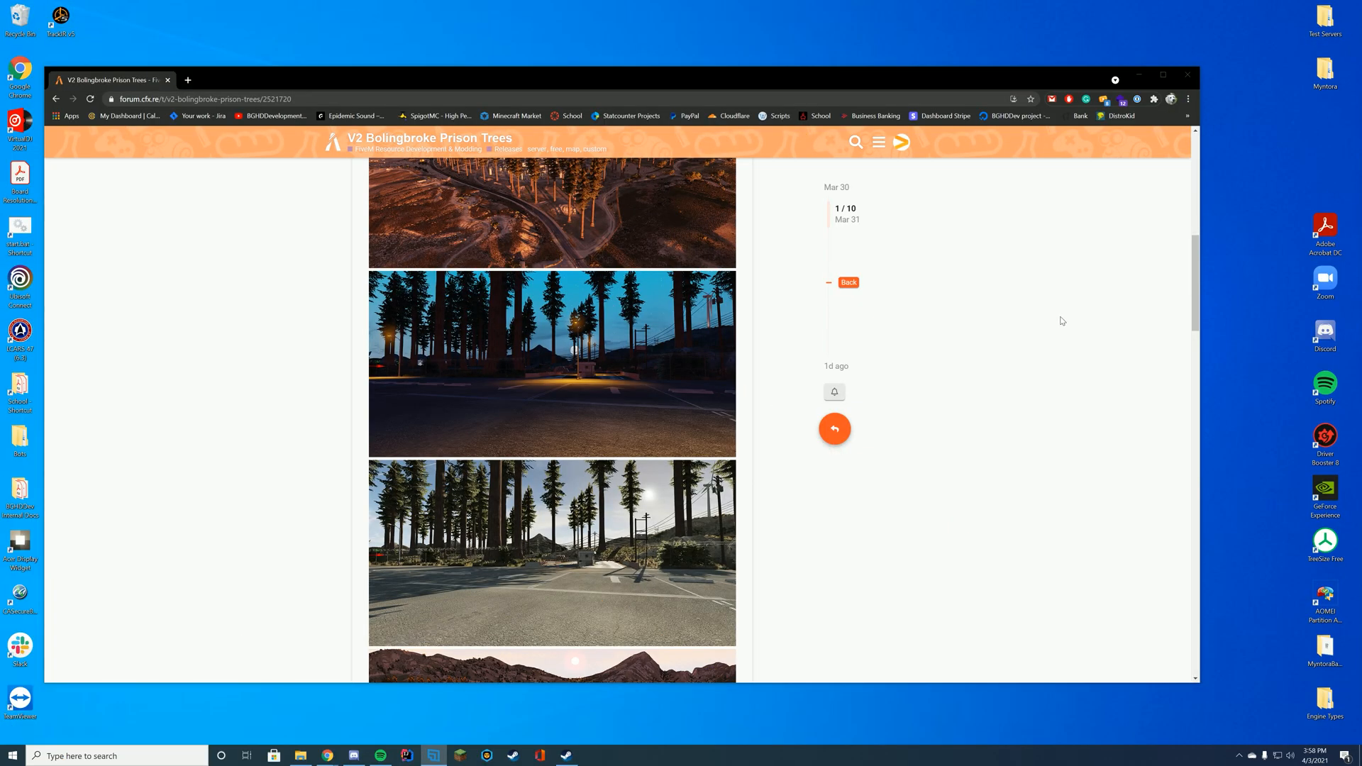
{"action": "mouse_move", "coordinate": [1057, 317]}
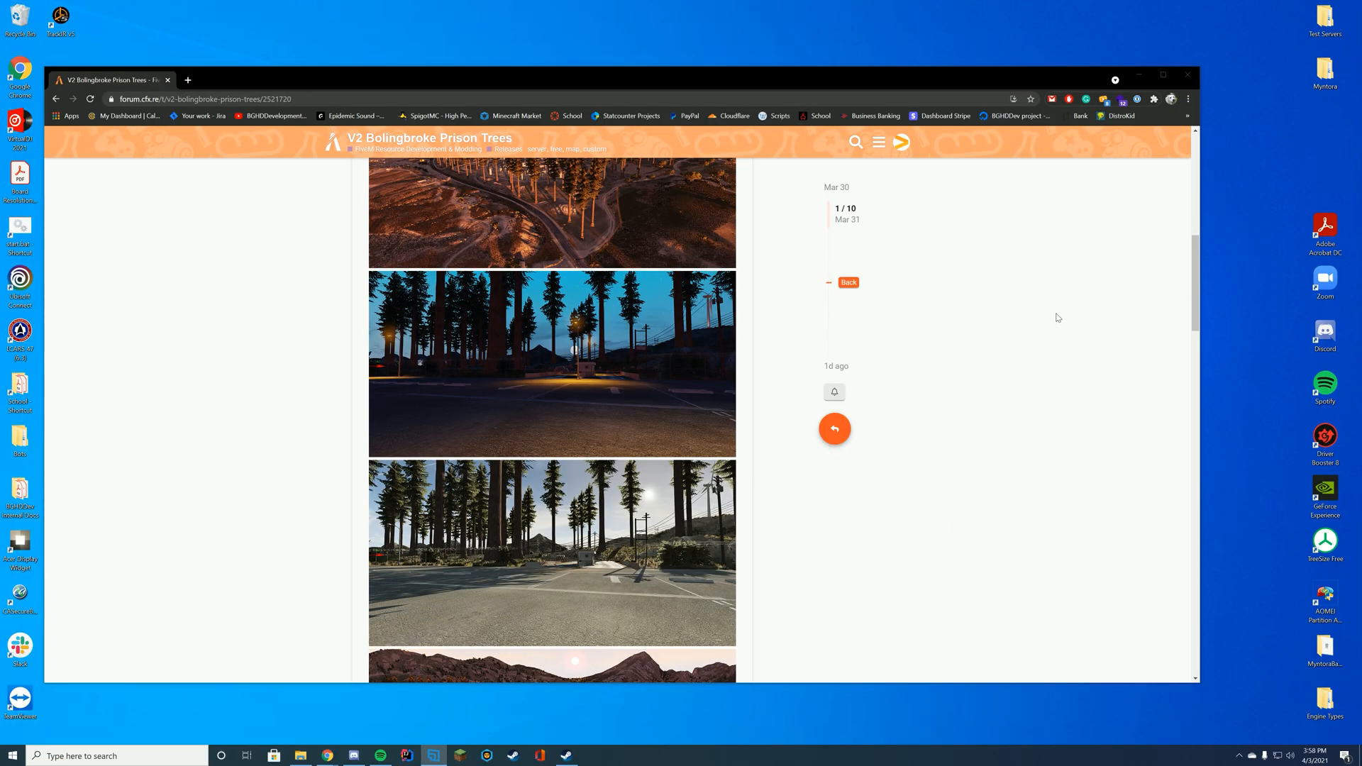
{"action": "scroll", "scroll_direction": "down", "scroll_amount": 3}
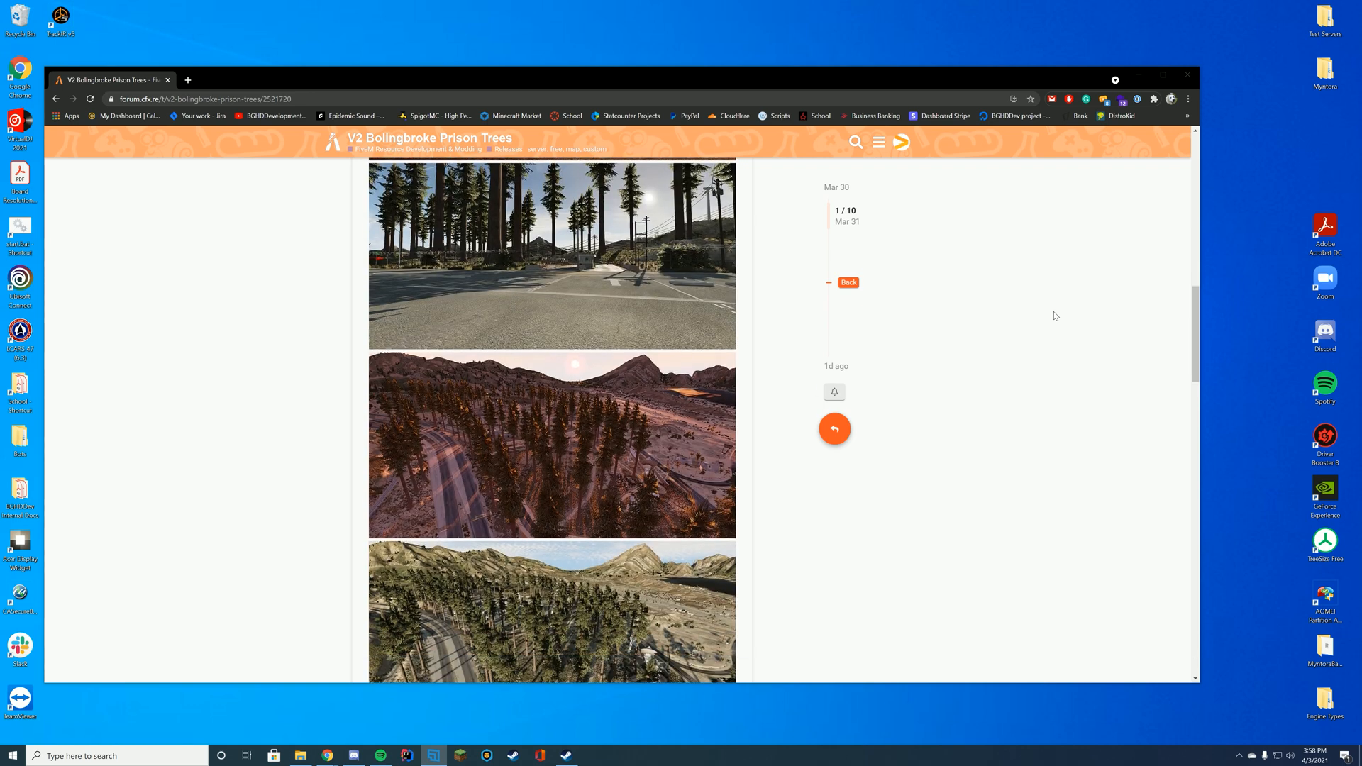
{"action": "scroll", "scroll_direction": "down", "scroll_amount": 3}
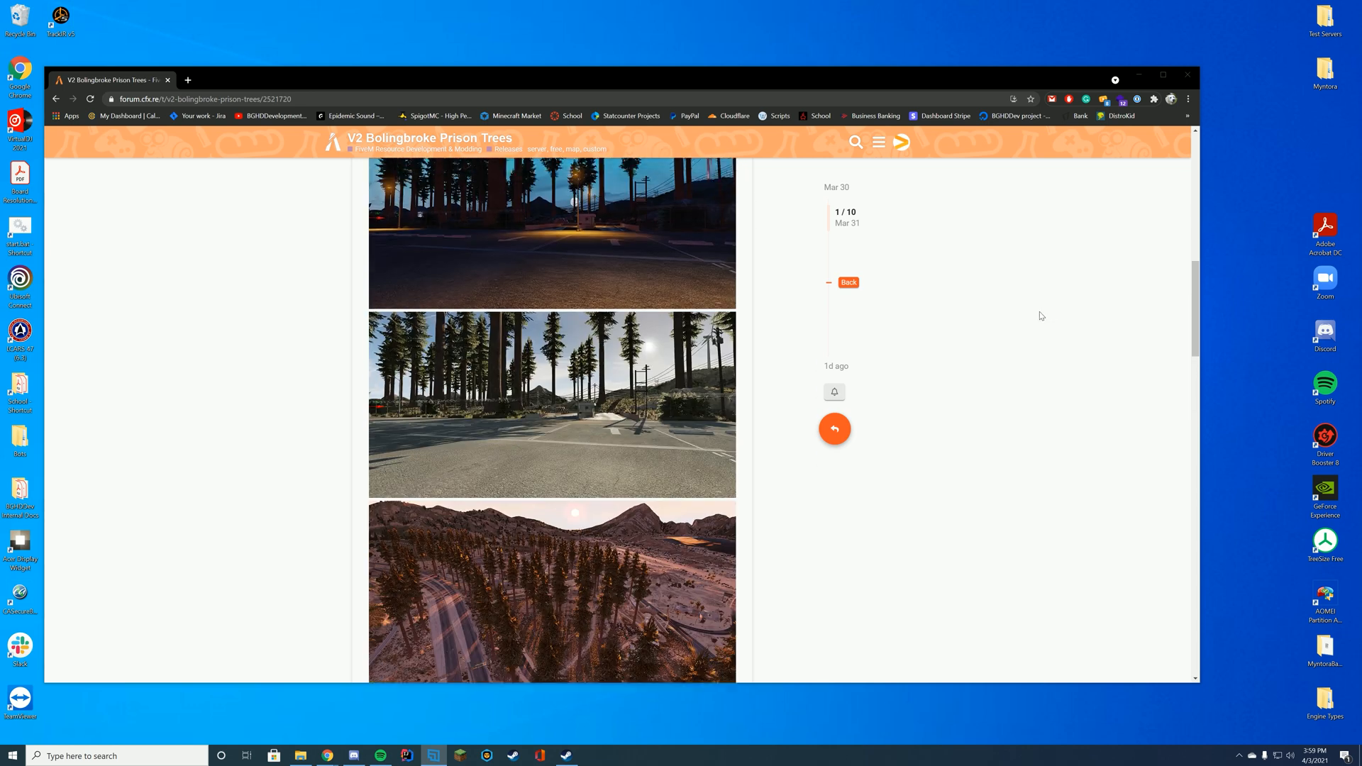
{"action": "scroll", "scroll_direction": "up", "scroll_amount": 3}
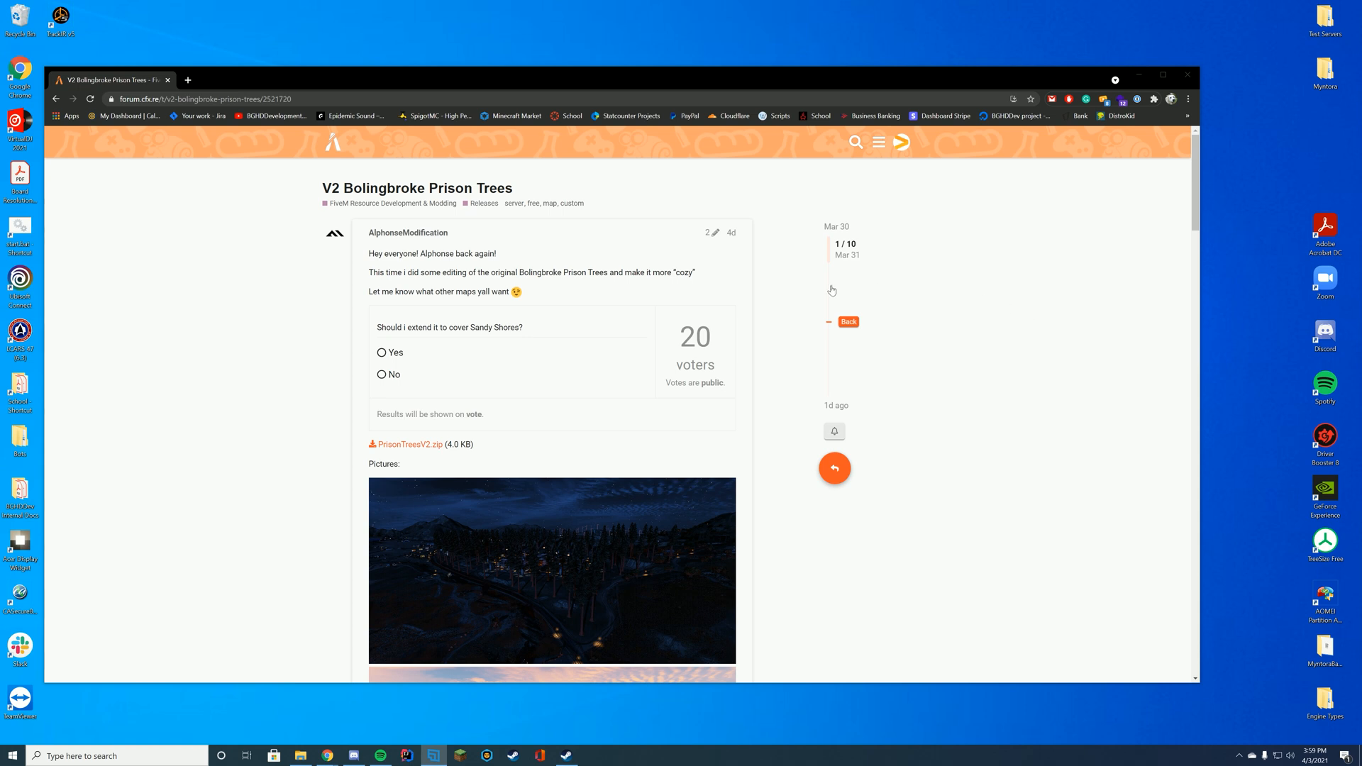
{"action": "mouse_move", "coordinate": [360, 445]}
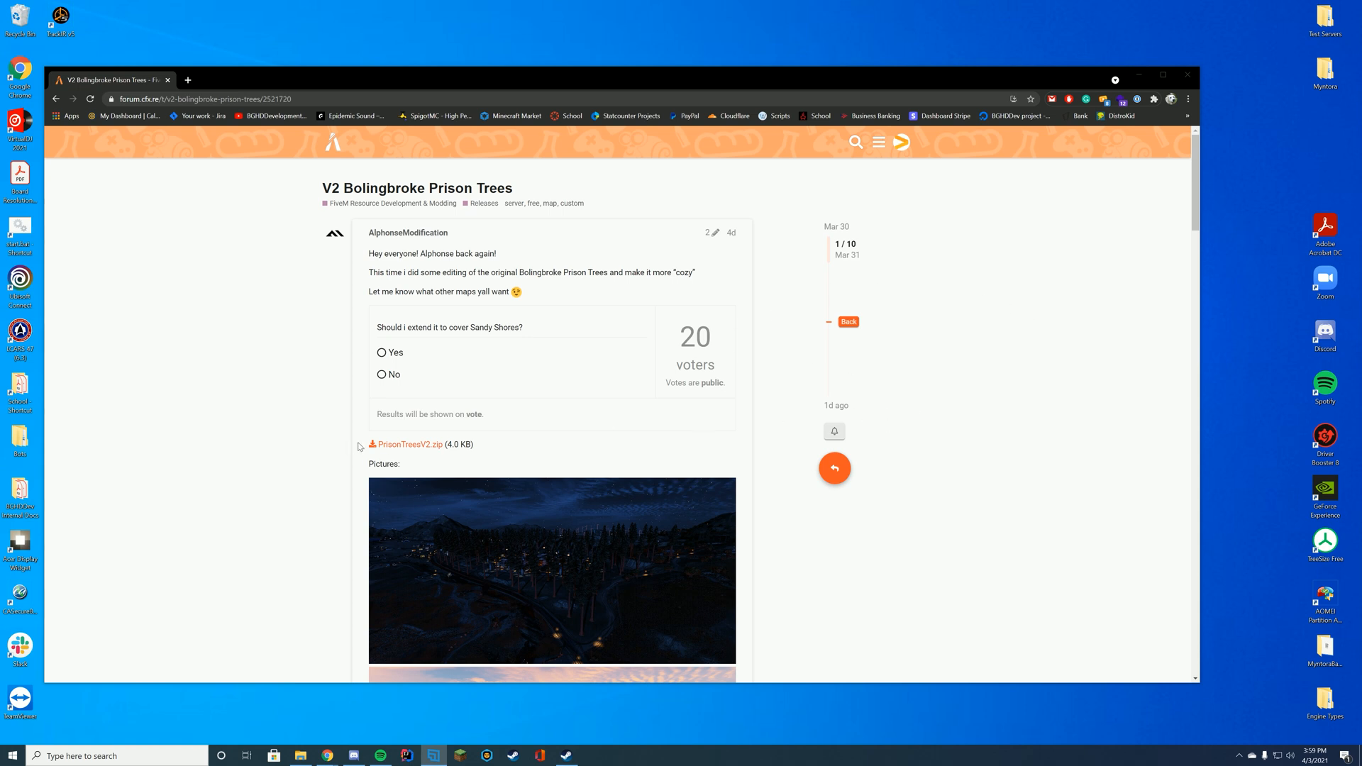
{"action": "left_click", "coordinate": [408, 444]}
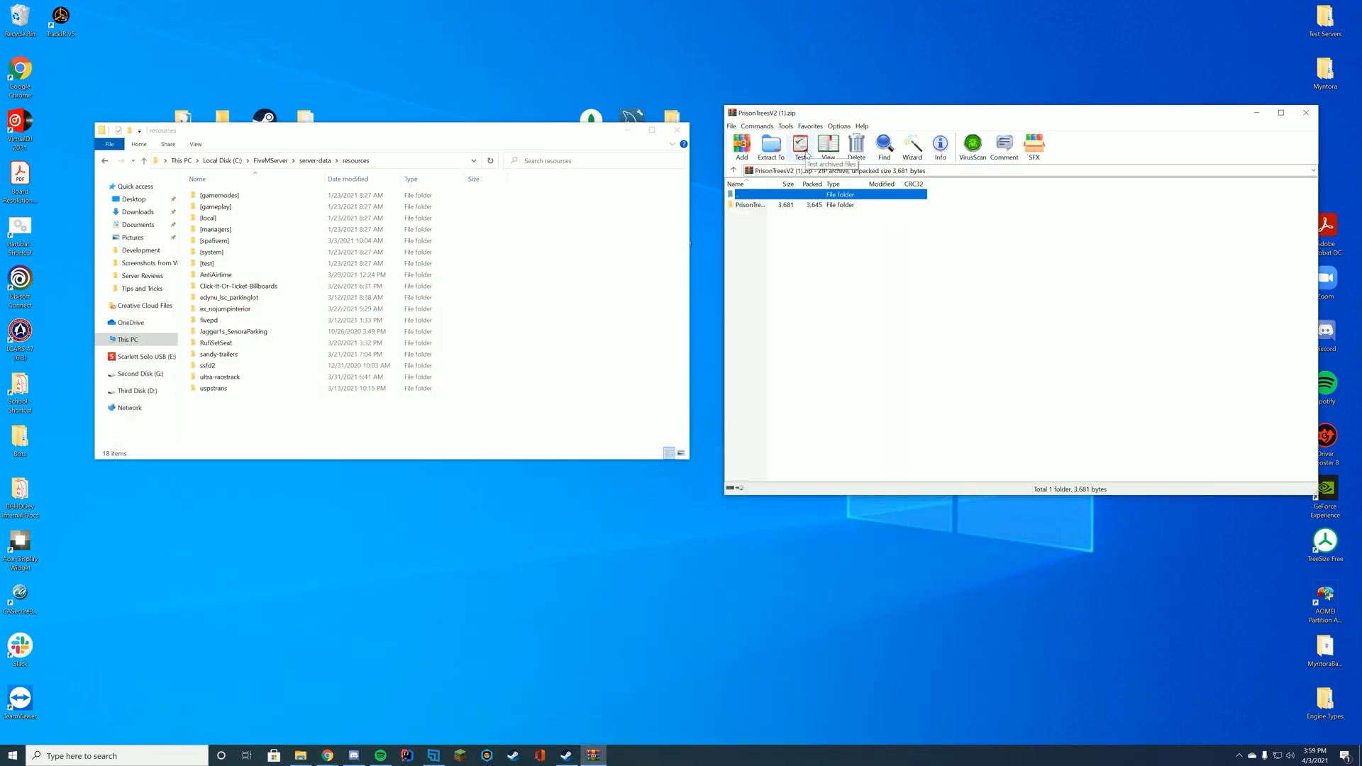
{"action": "double_click", "coordinate": [750, 204]}
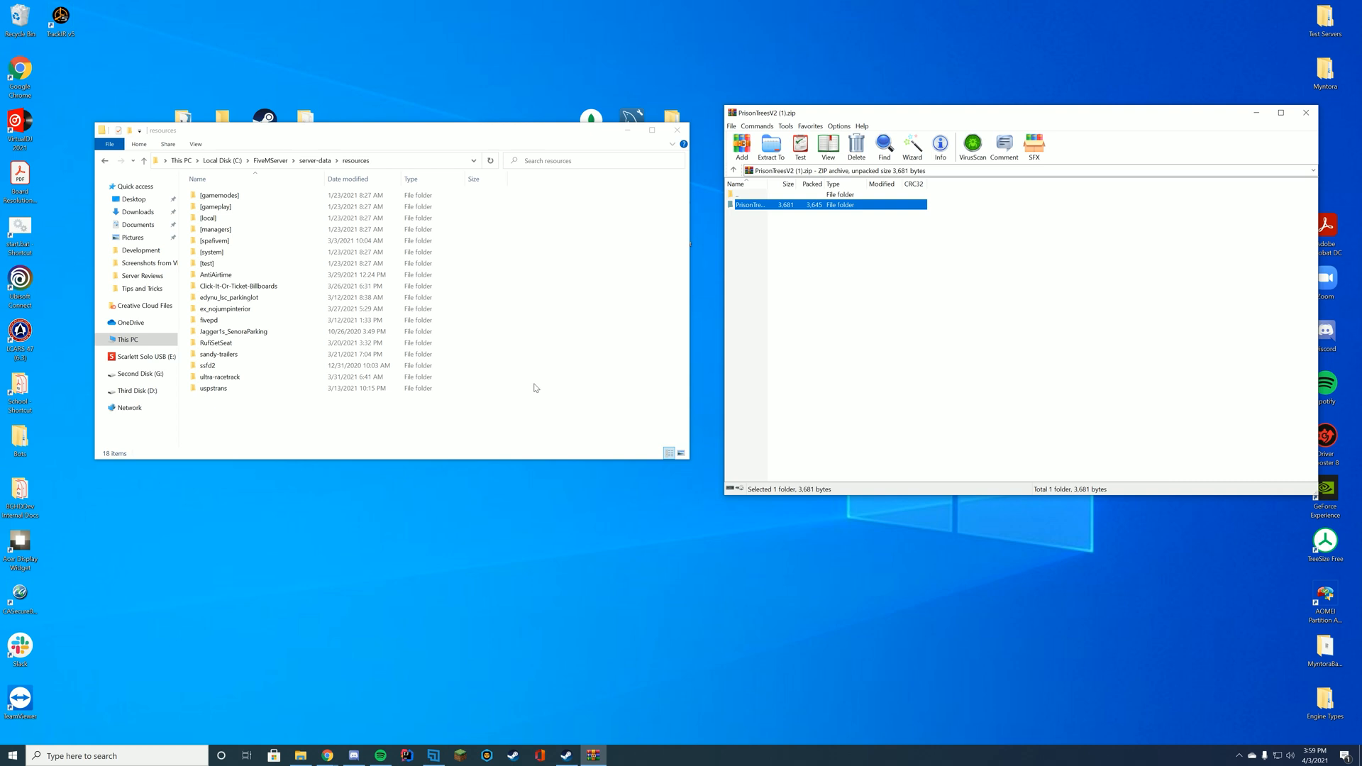
{"action": "mouse_move", "coordinate": [697, 233]}
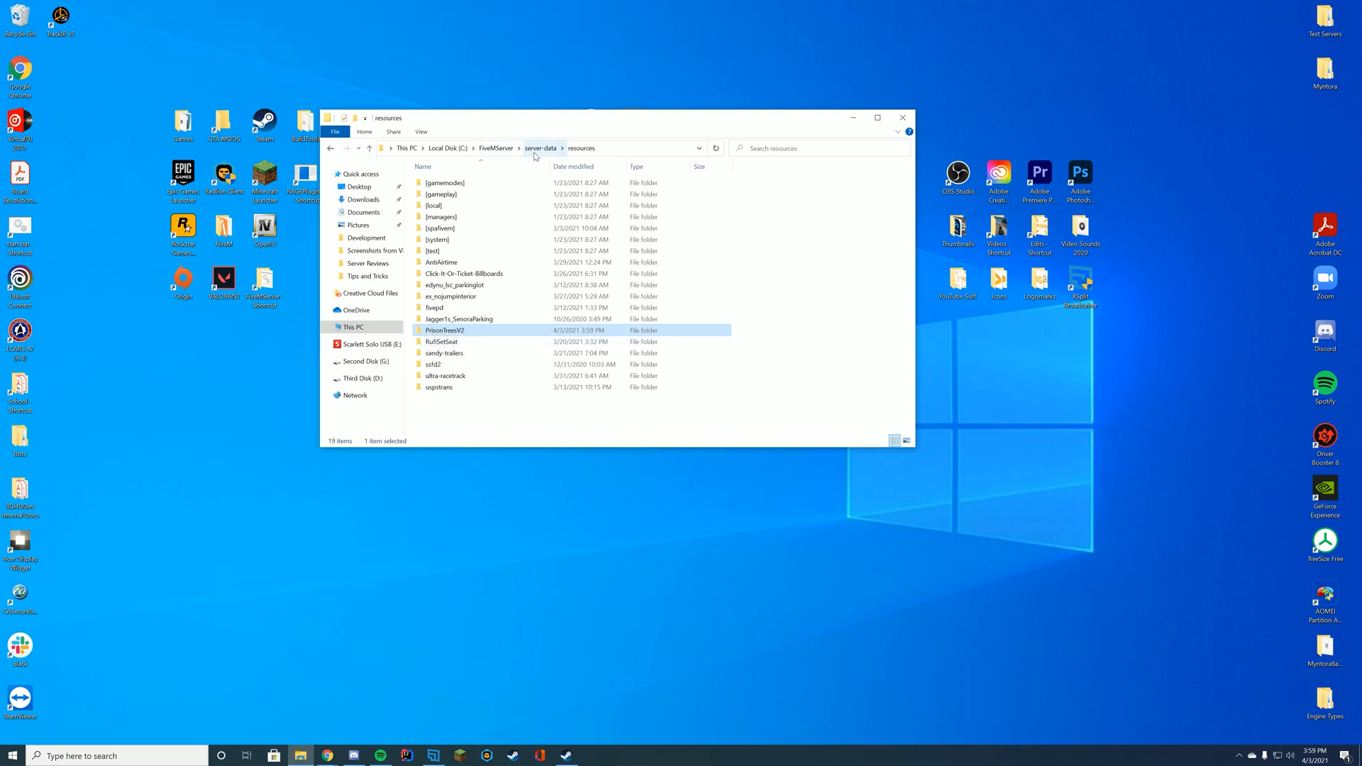
- Check the PrisonTreesV2 folder name in resources, then open server-data's server.cfg in Notepad++
{"action": "right_click", "coordinate": [444, 329]}
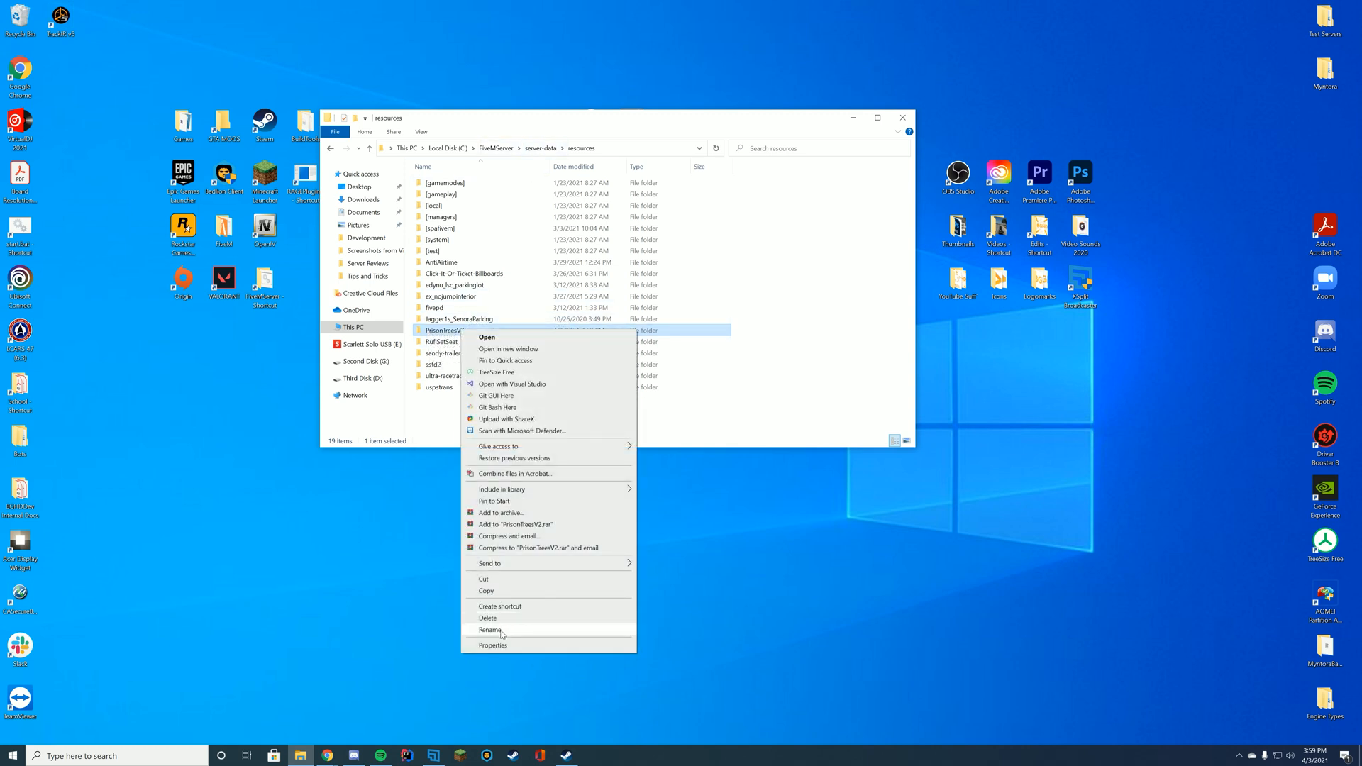
{"action": "left_click", "coordinate": [489, 629]}
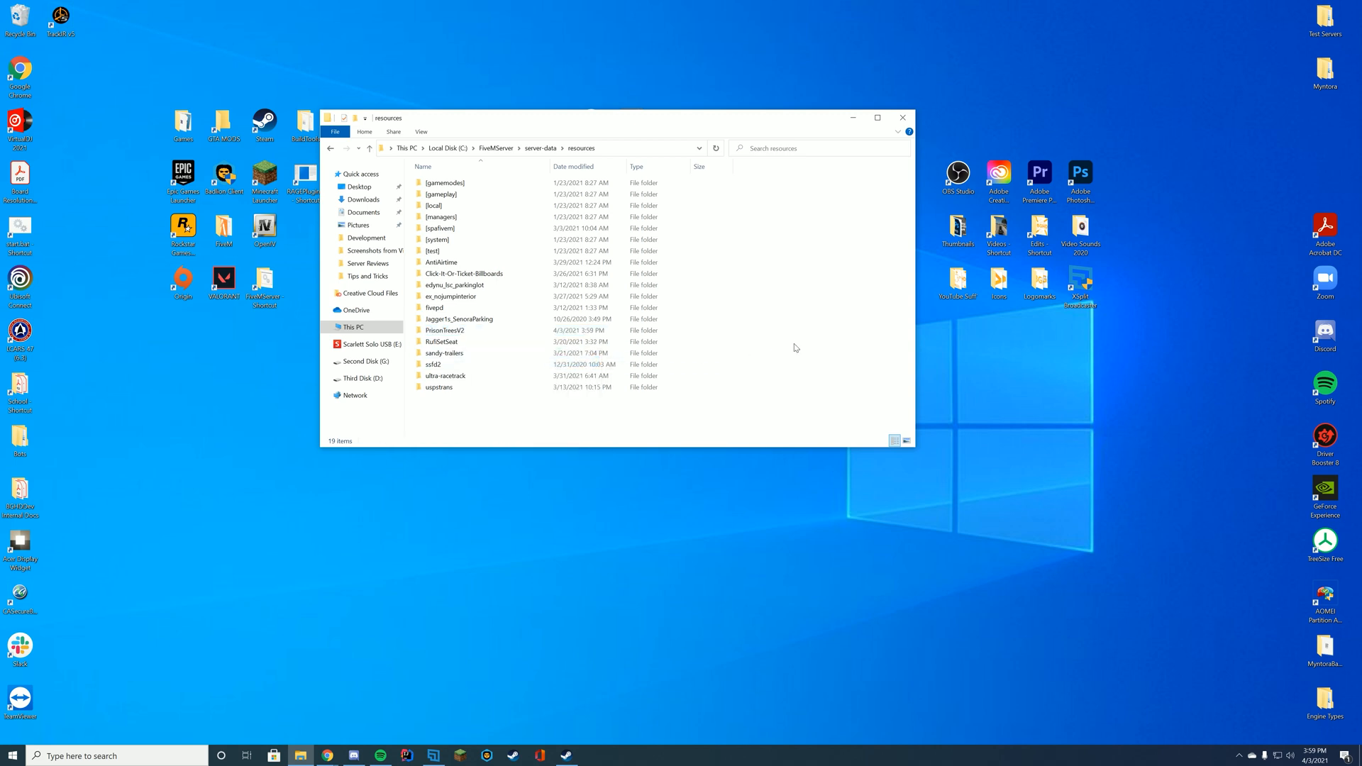
{"action": "mouse_move", "coordinate": [780, 306]}
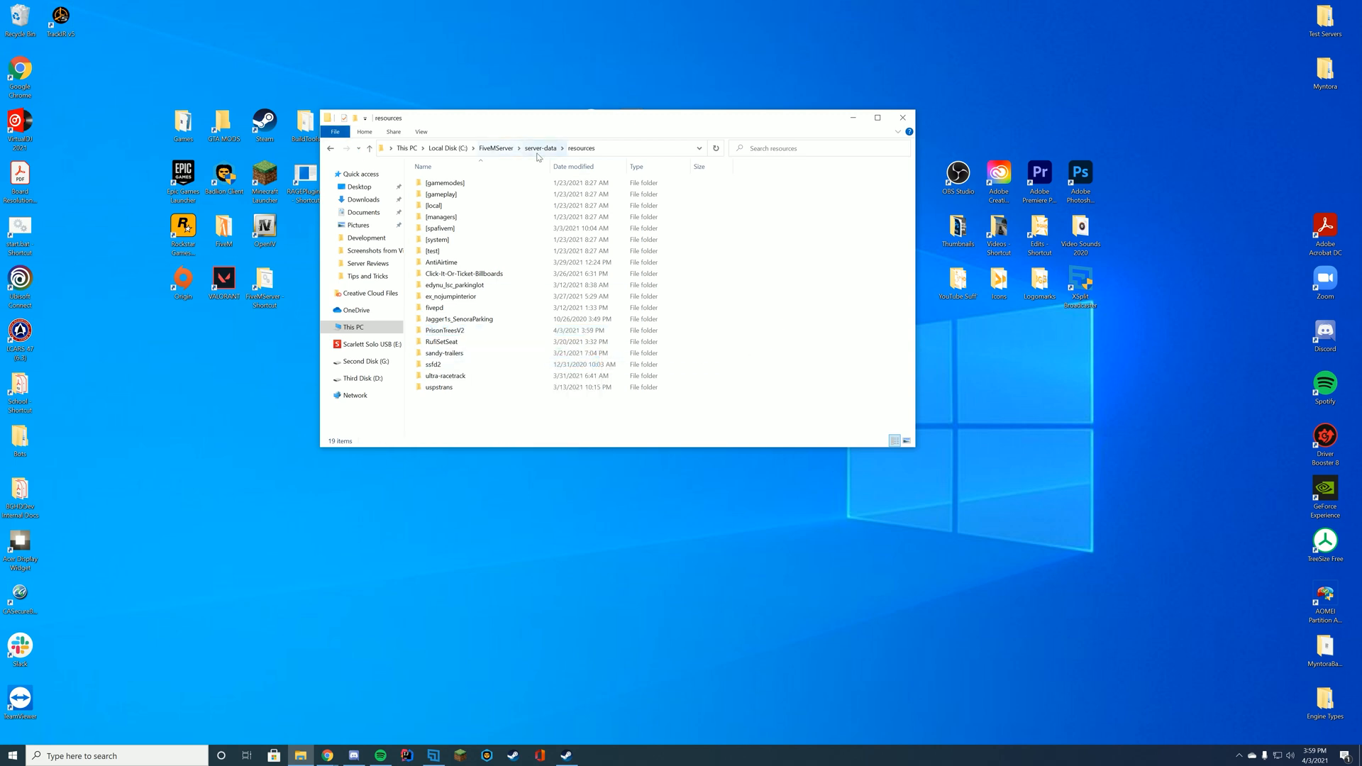
{"action": "right_click", "coordinate": [431, 250]}
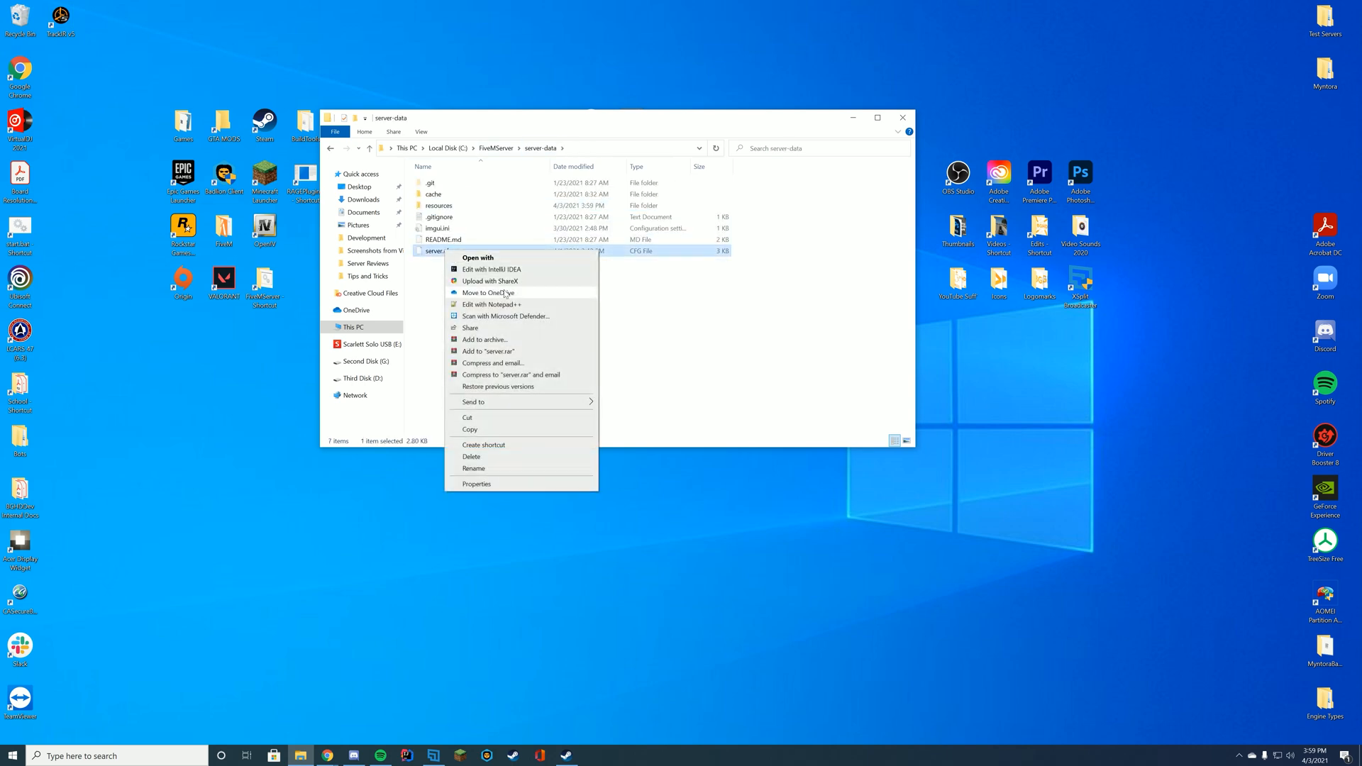
{"action": "left_click", "coordinate": [491, 303]}
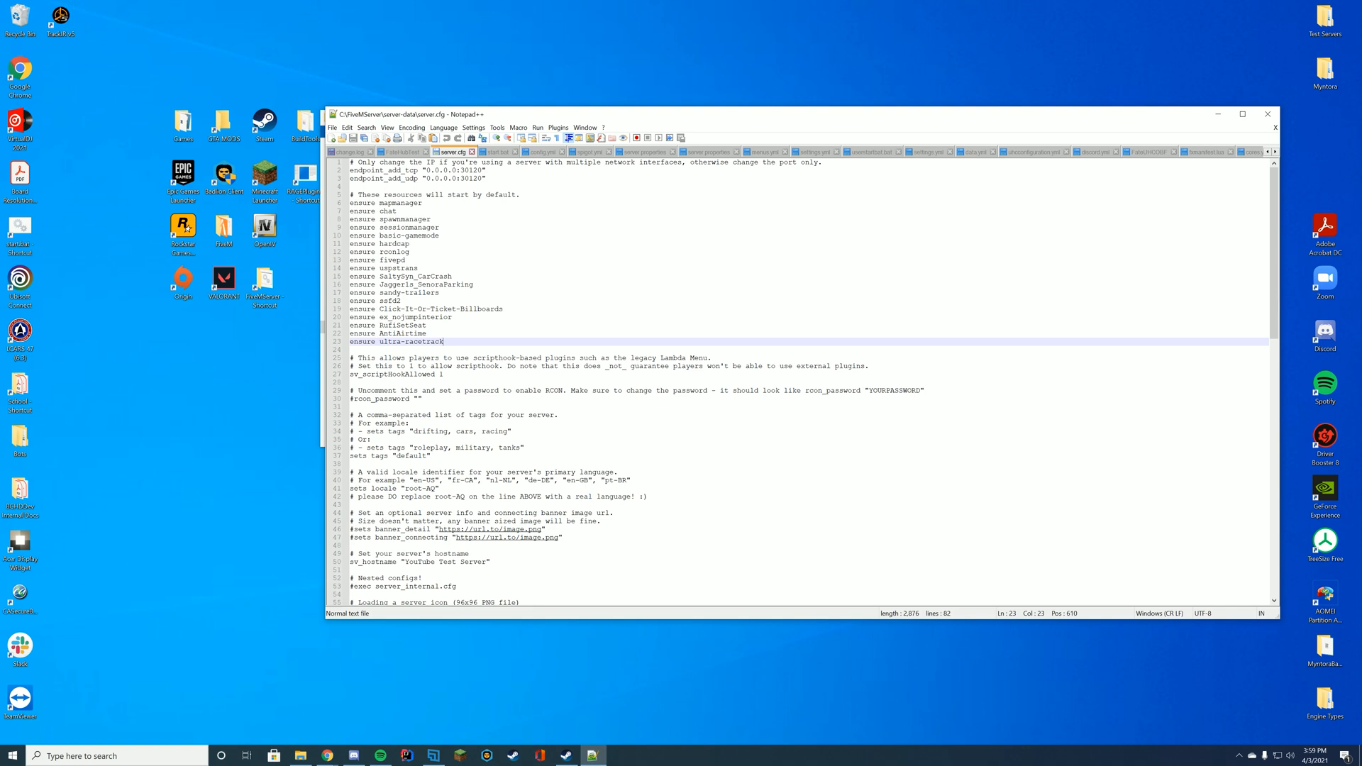
- Add the line 'ensure PrisonTreesV2' below 'ensure ultra-racetrack' in server.cfg and save
{"action": "key", "text": "Enter"}
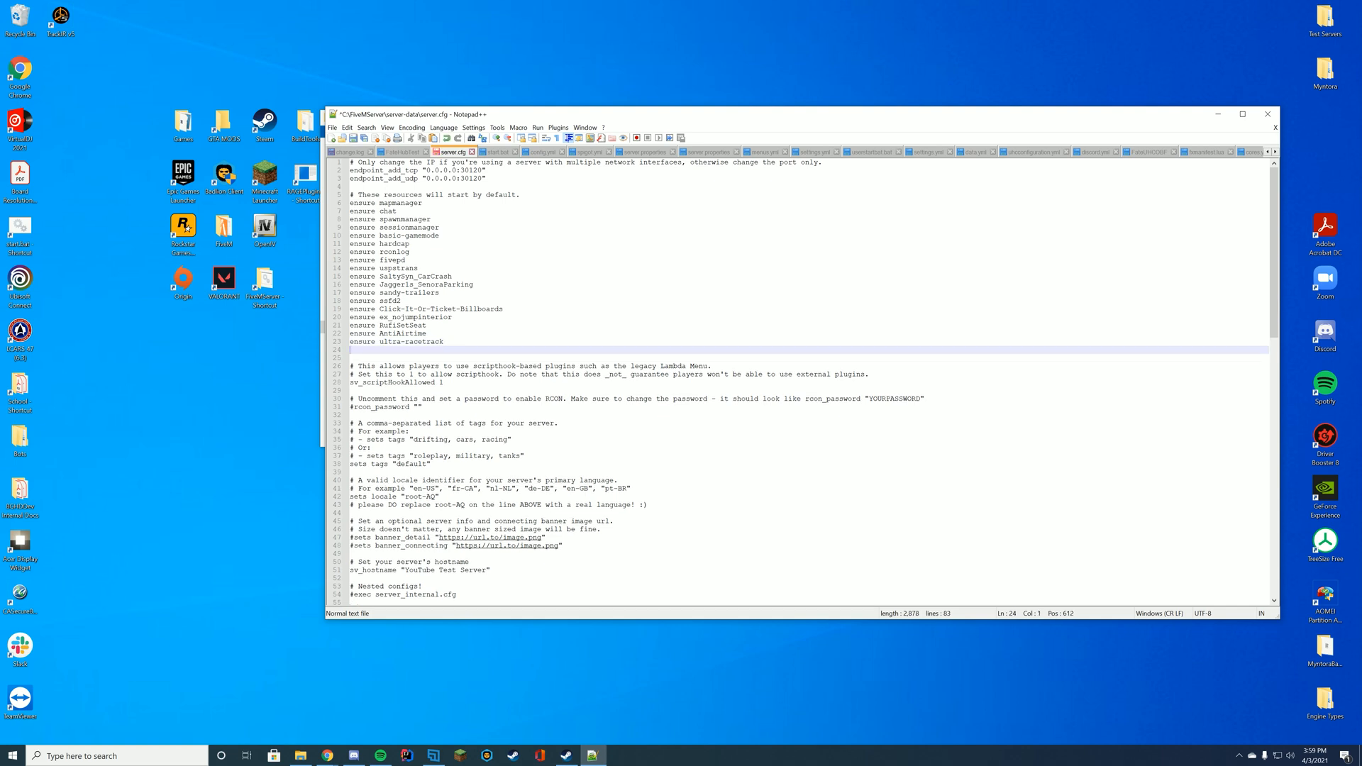
{"action": "type", "text": "ensure"}
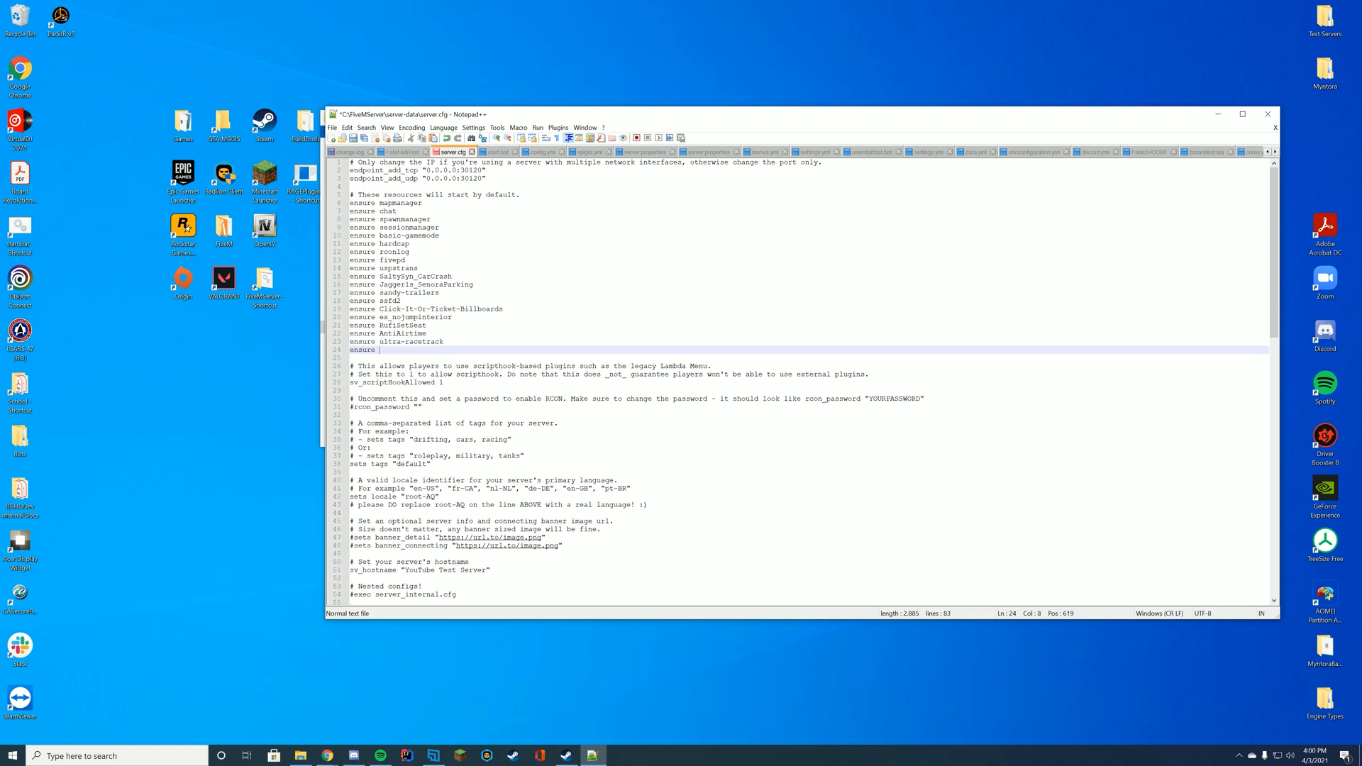
{"action": "type", "text": "PrisonTreesV2"}
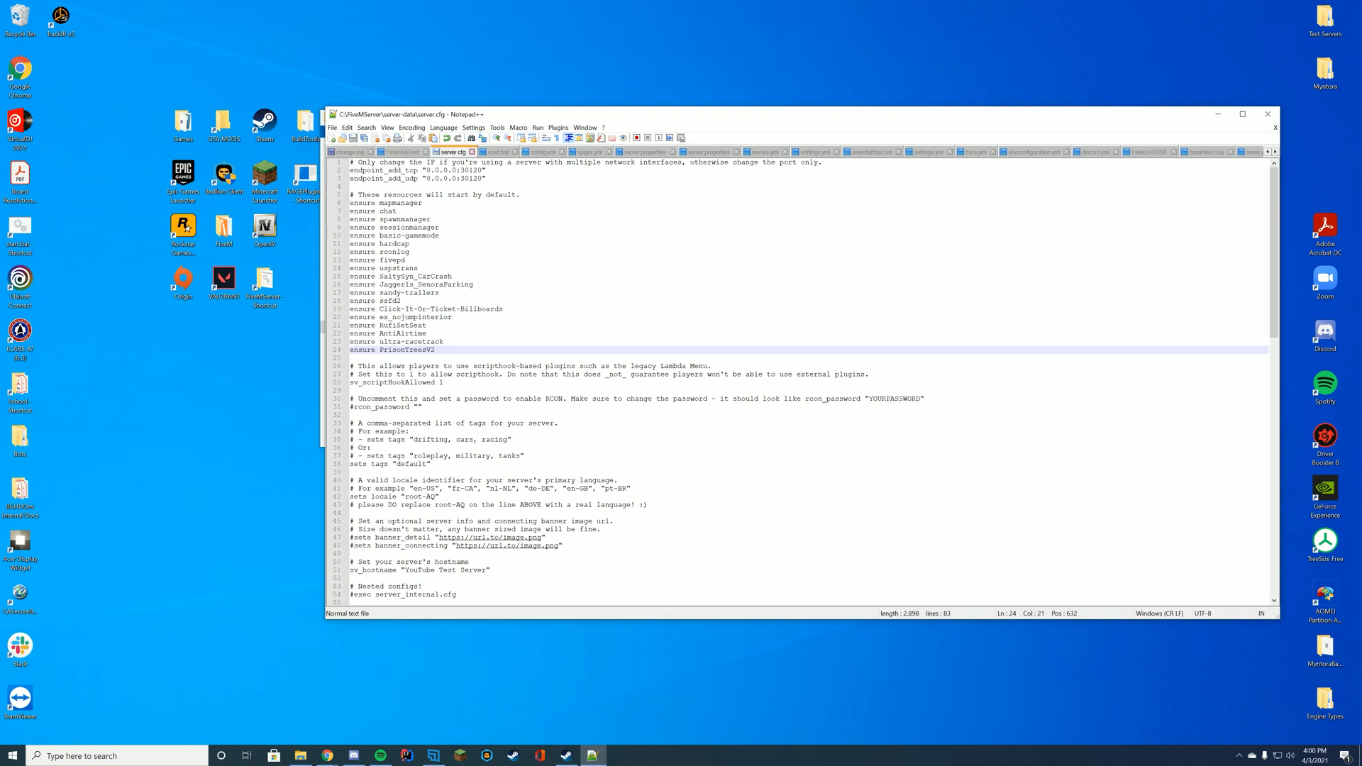
{"action": "double_click", "coordinate": [407, 349]}
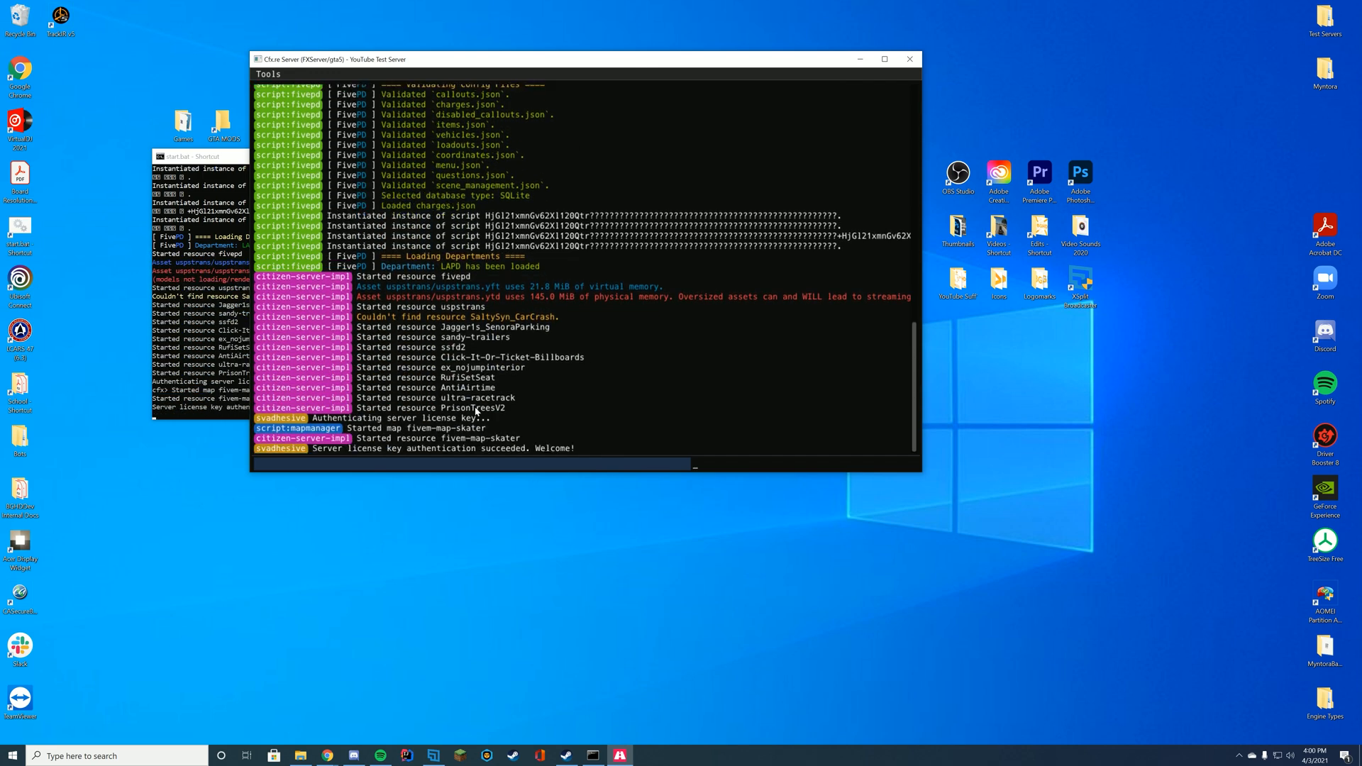
- Scroll the FXServer console to confirm 'Started resource PrisonTreesV2'
{"action": "scroll", "scroll_direction": "down", "scroll_amount": 3}
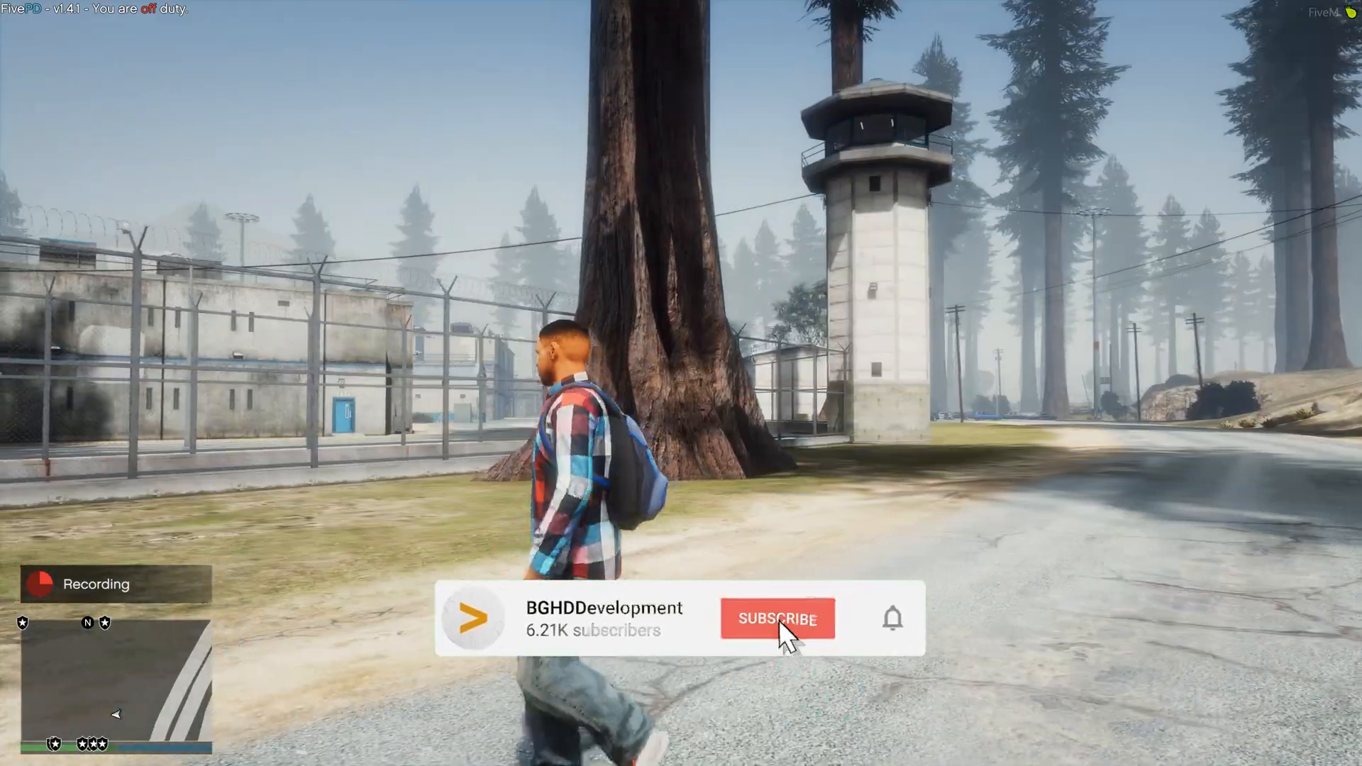
- Walk around Bolingbroke Penitentiary in FiveM to view the new pine trees
{"action": "left_click", "coordinate": [777, 638]}
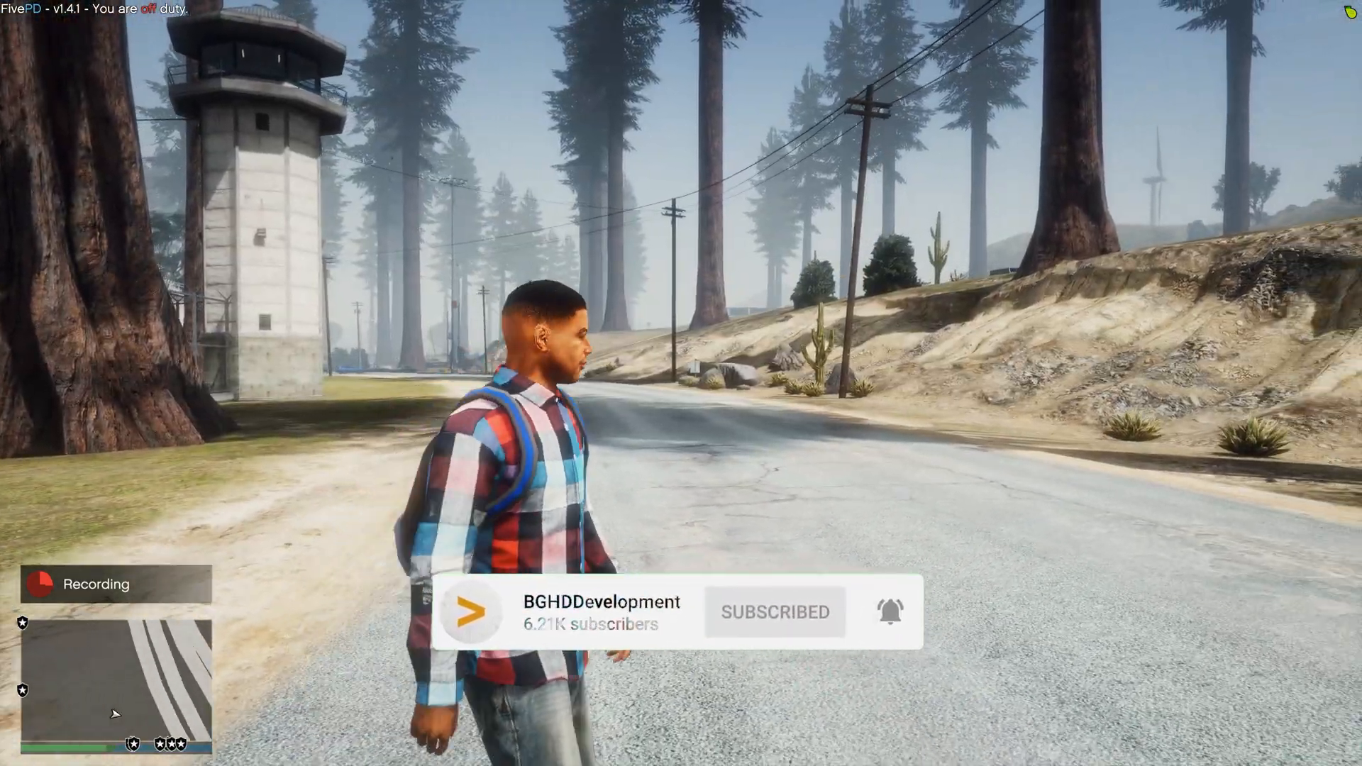